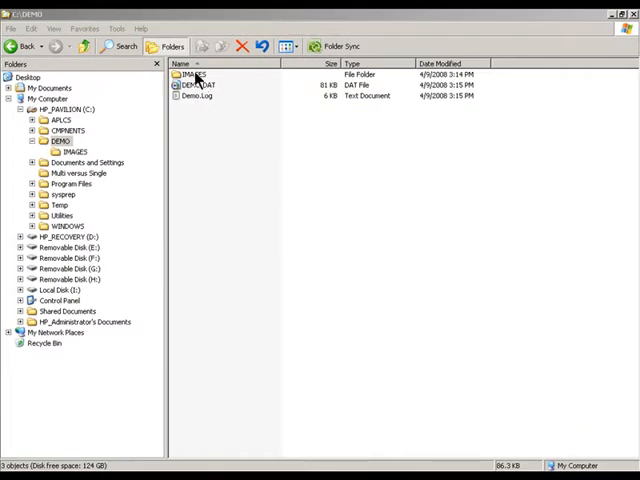
Look over the IMAGES folder and DEMO.DAT in C:\DEMO, then open DEMO.DAT.
left_click(192, 72)
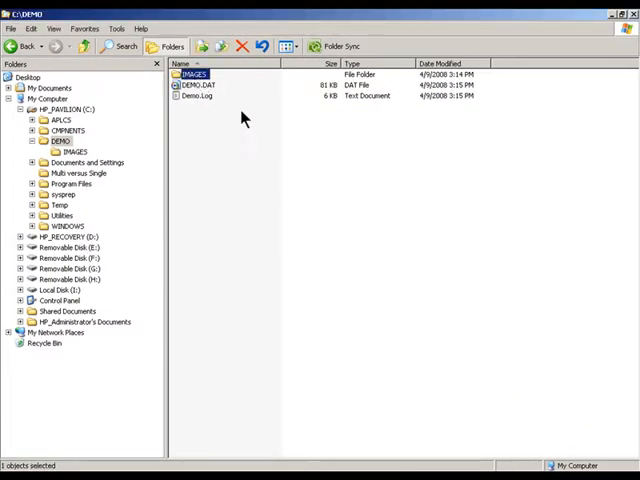
left_click(204, 116)
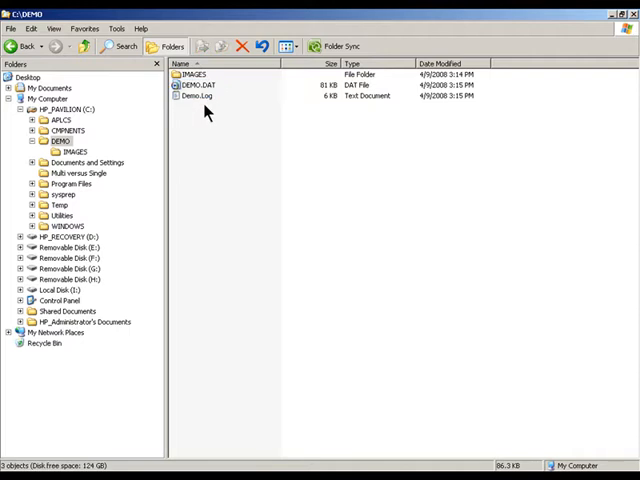
left_click(192, 86)
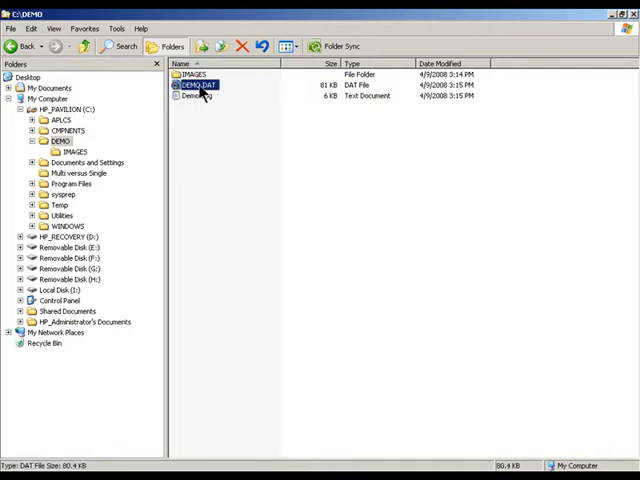
mouse_move(204, 96)
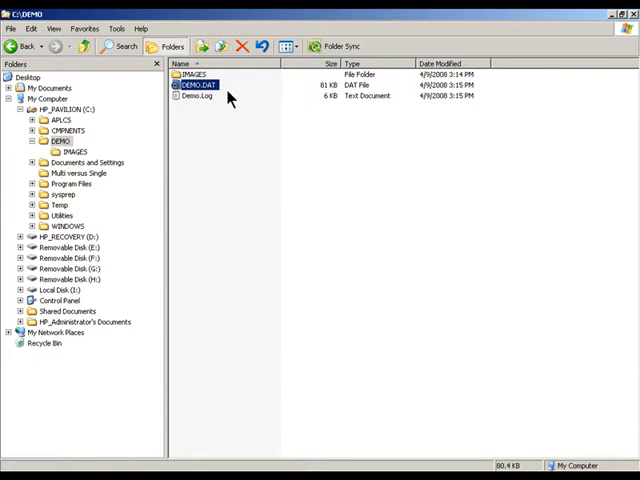
double_click(200, 88)
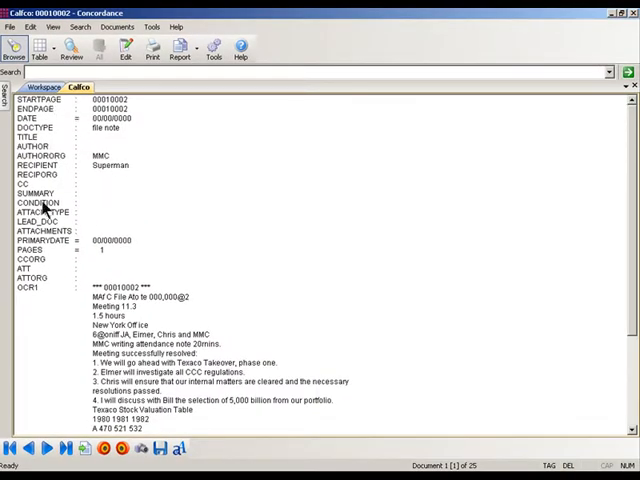
mouse_move(48, 152)
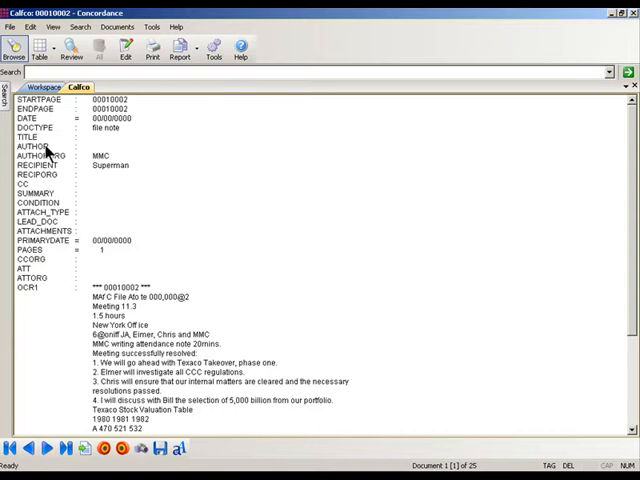
mouse_move(110, 324)
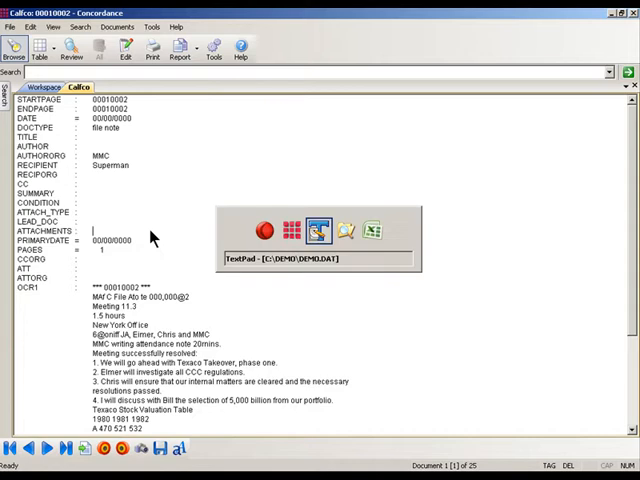
Switch from the Concordance record to DEMO.DAT open in TextPad.
left_click(318, 230)
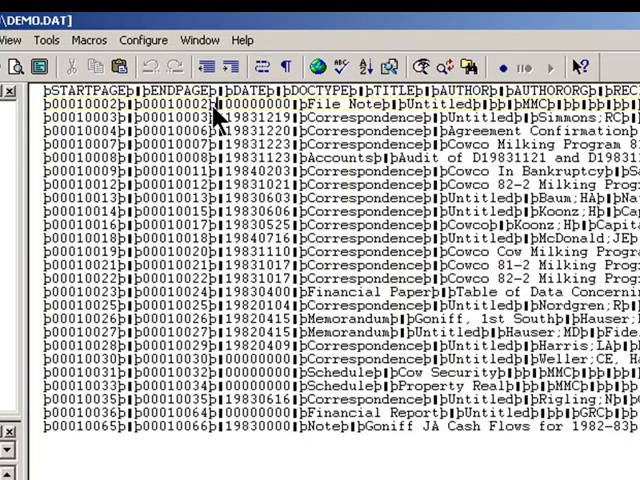
mouse_move(358, 178)
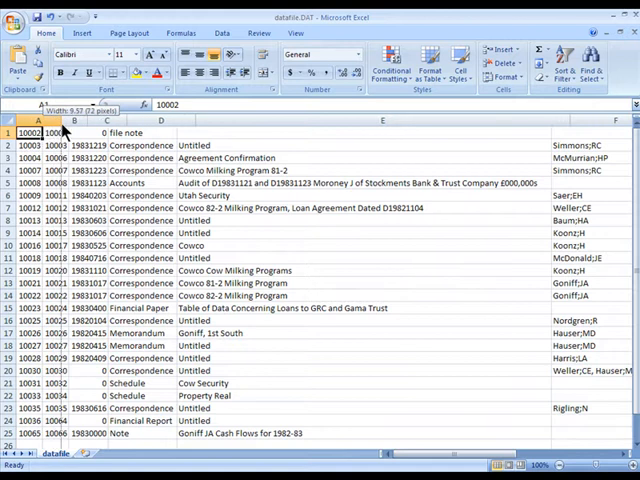
Select the first record's start number in column A of the Excel sheet.
left_click(76, 156)
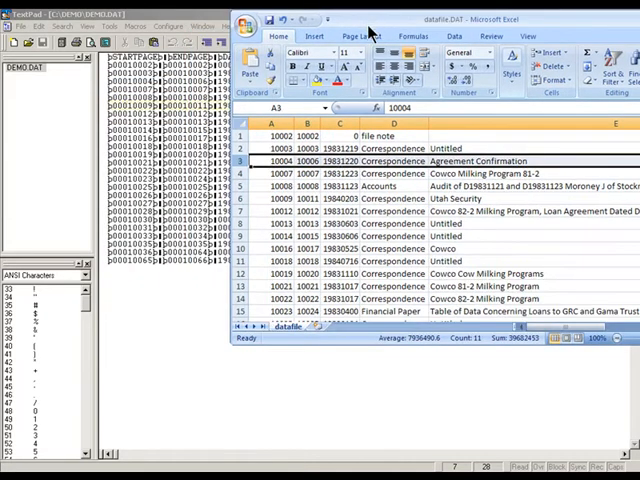
left_click(272, 136)
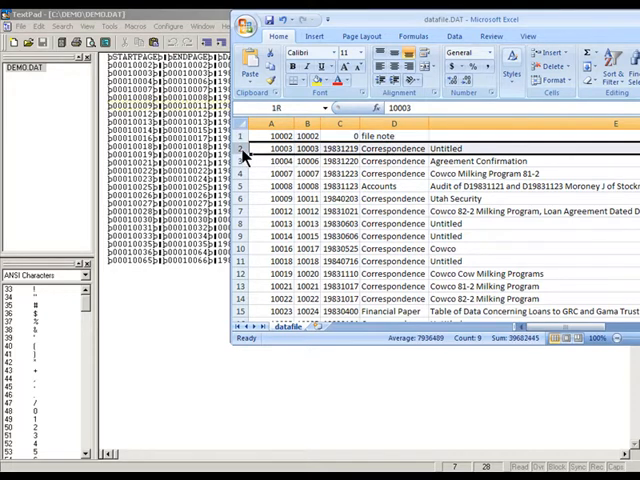
left_click(258, 160)
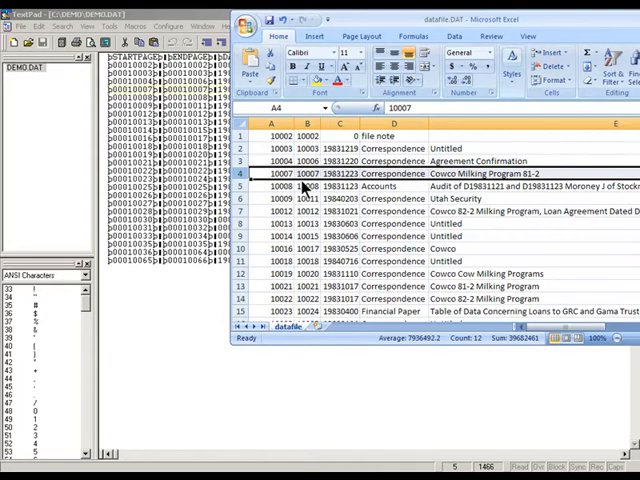
Check the start-number cells in column A one by one, including A1 (10002) and A3 (10004).
left_click(272, 198)
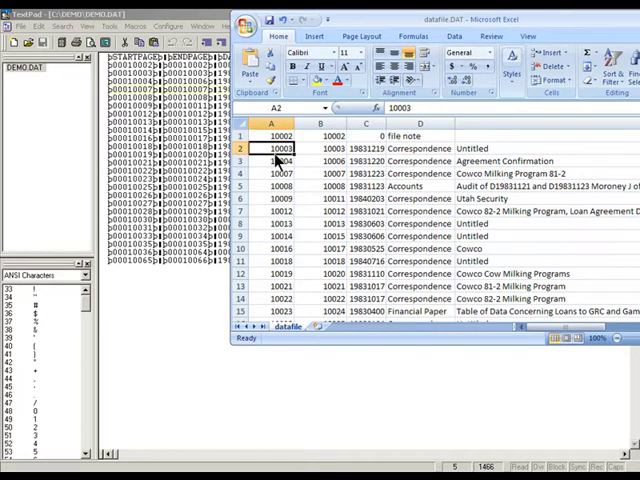
left_click(272, 160)
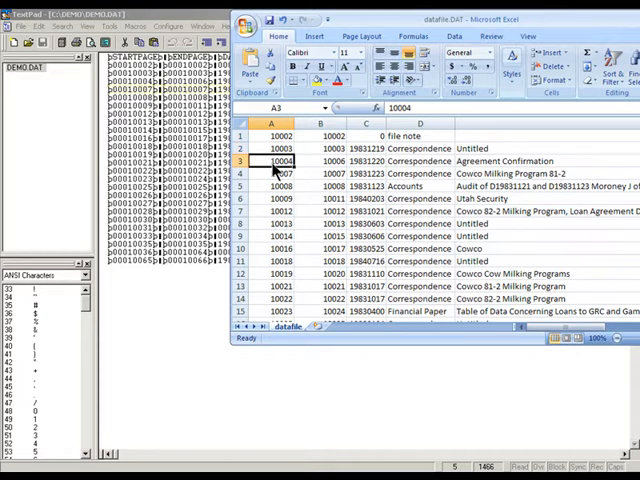
left_click(272, 186)
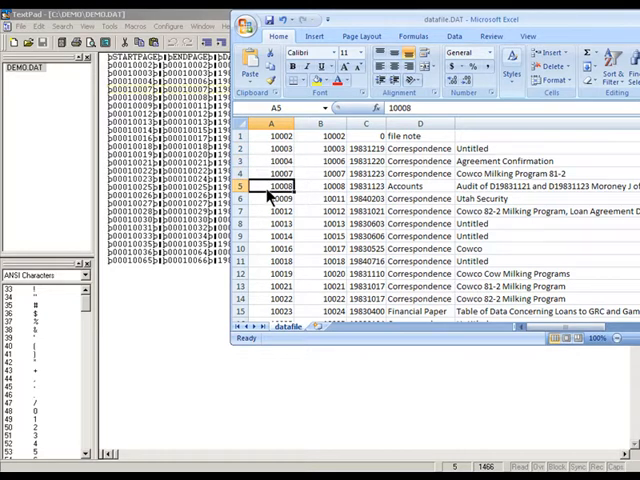
left_click(280, 212)
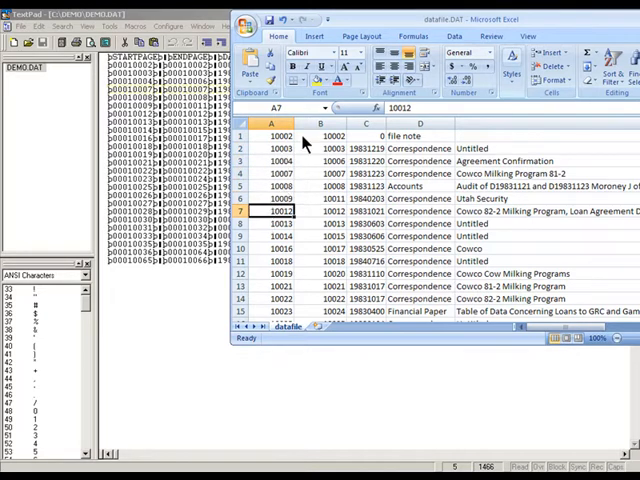
left_click(320, 122)
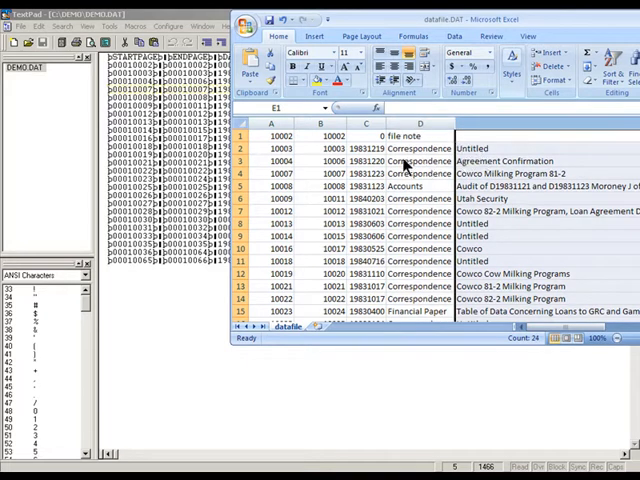
left_click(272, 136)
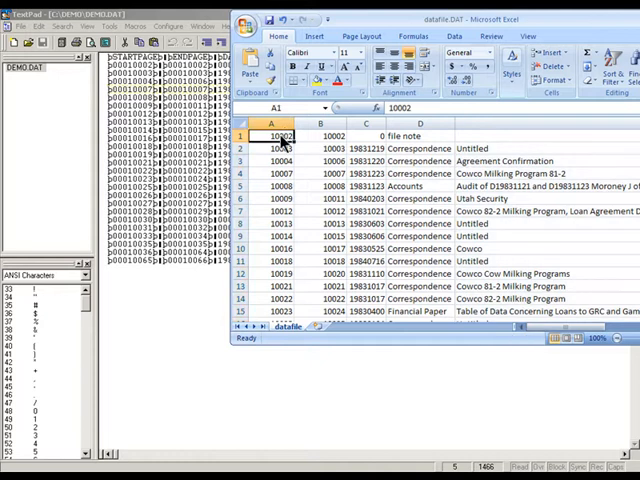
left_click(272, 122)
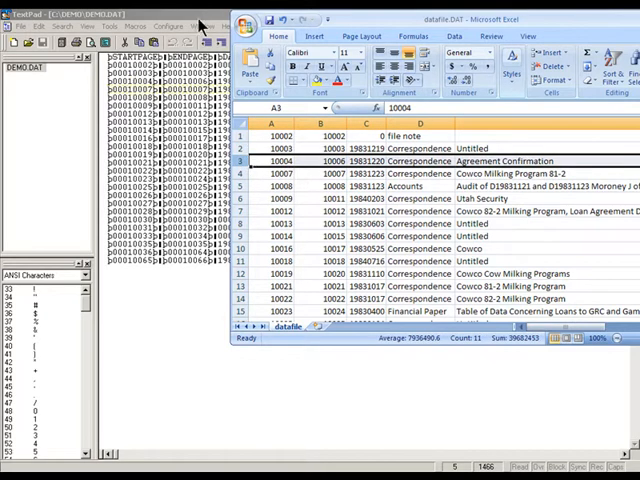
mouse_move(208, 24)
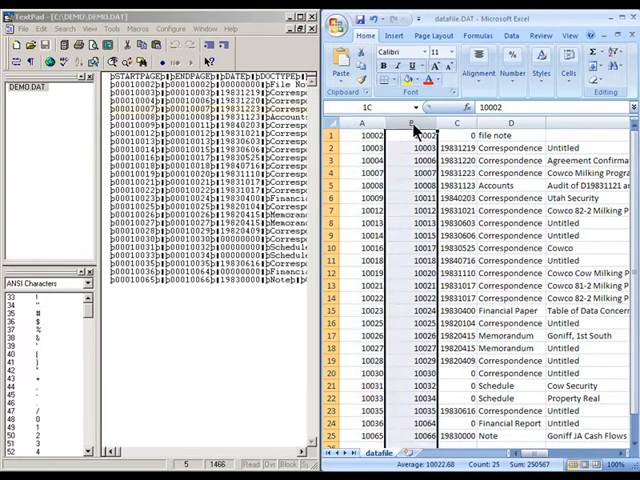
Compare cells A1 and B1 holding 10002, then open DEMO.DAT from the DEMO folder.
left_click(362, 136)
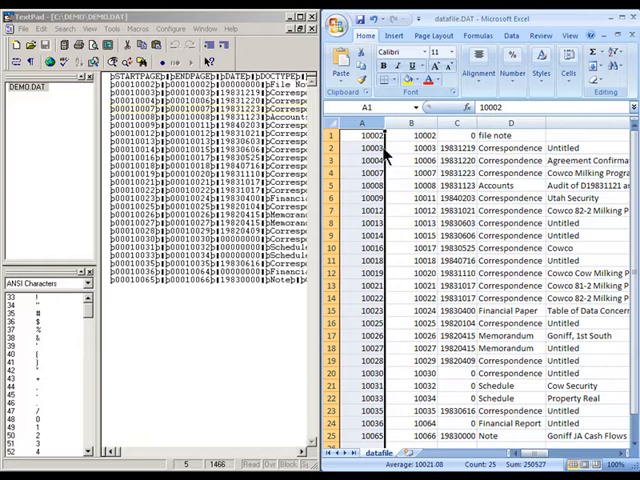
left_click(412, 136)
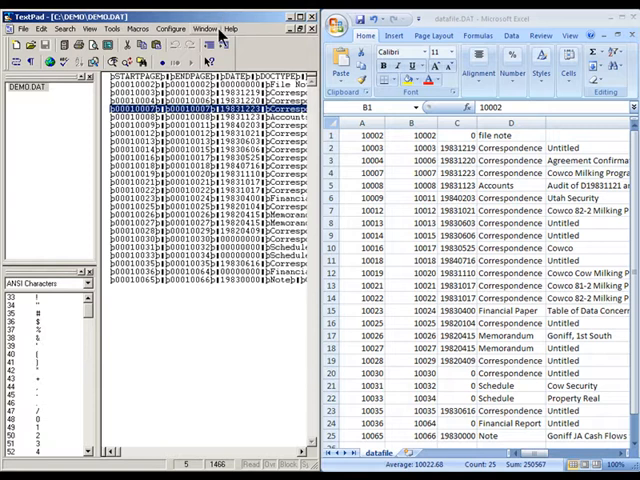
mouse_move(190, 140)
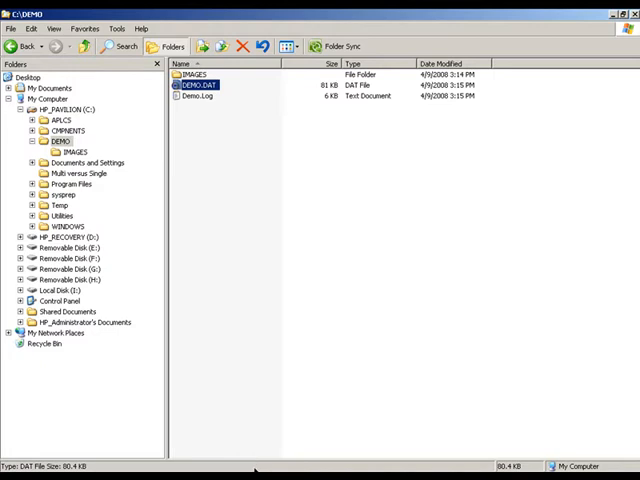
double_click(200, 88)
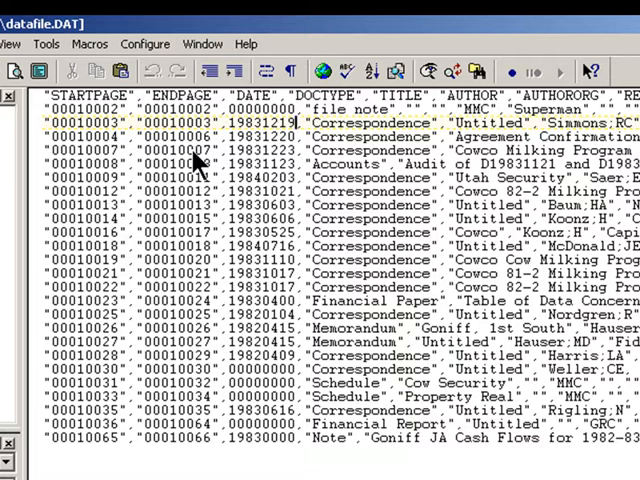
mouse_move(380, 288)
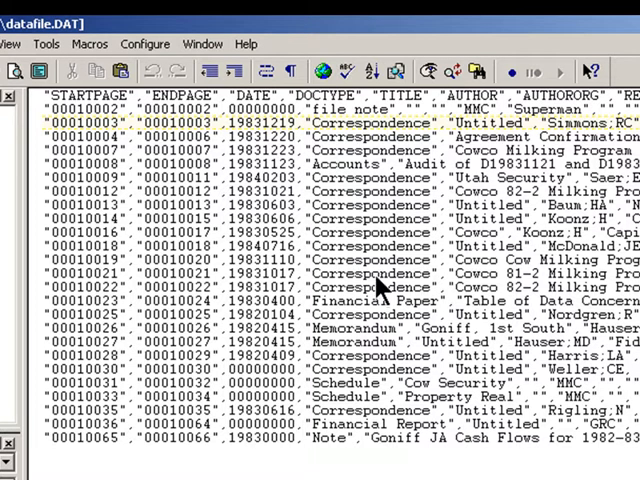
mouse_move(350, 320)
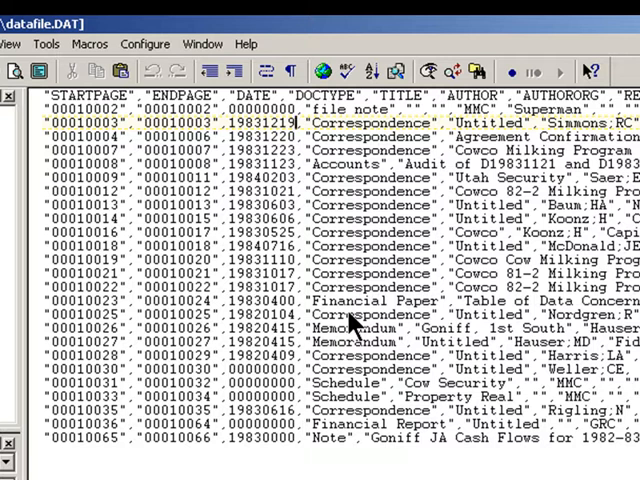
mouse_move(344, 336)
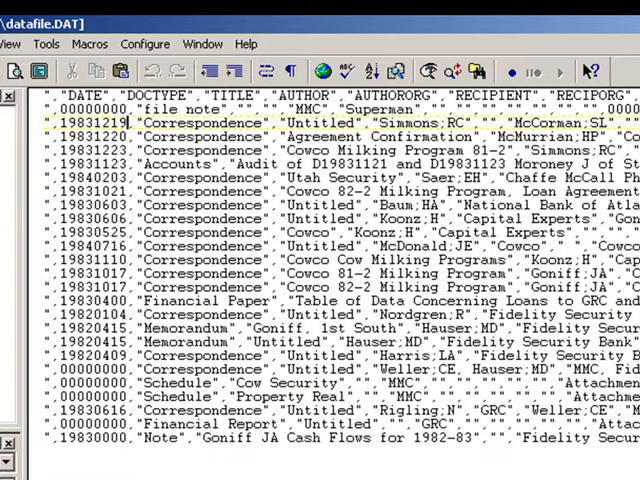
Scroll right to reveal AUTHOR, RECIPIENT, CC and SUMMARY fields of datafile.DAT.
scroll("right", 3)
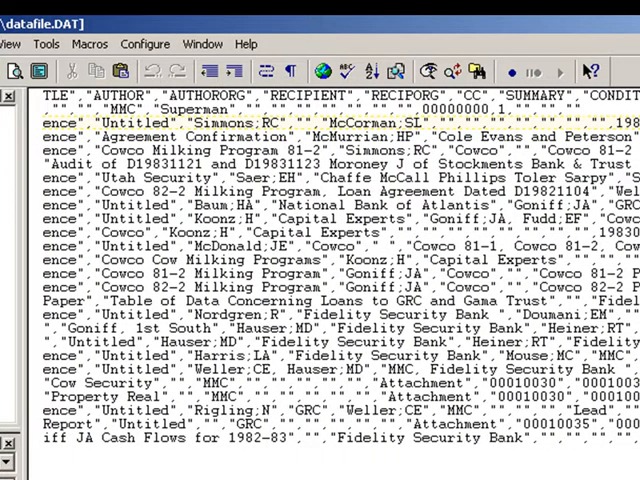
mouse_move(560, 416)
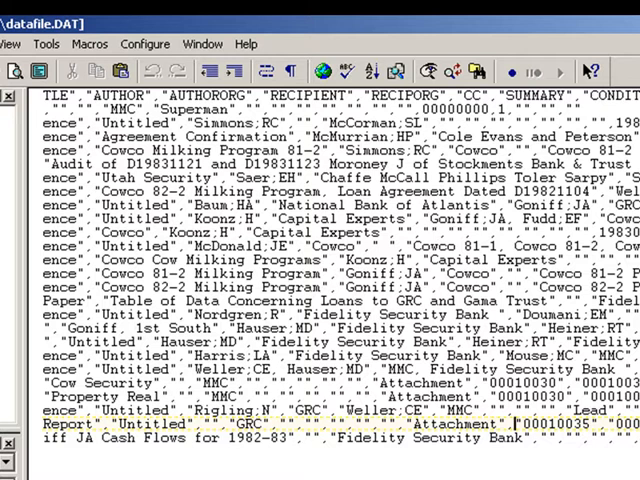
scroll("right", 3)
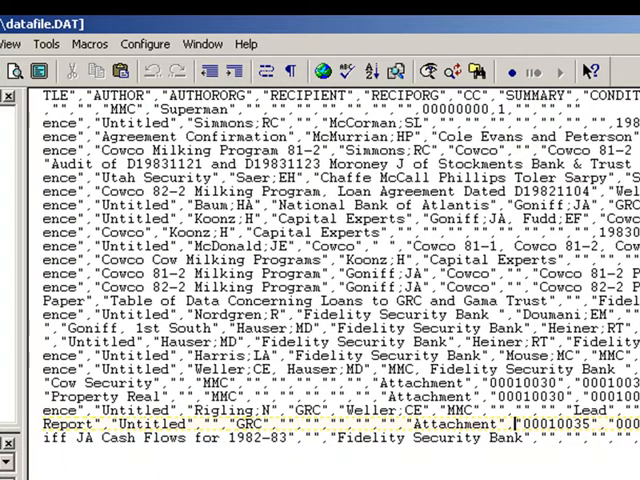
mouse_move(340, 204)
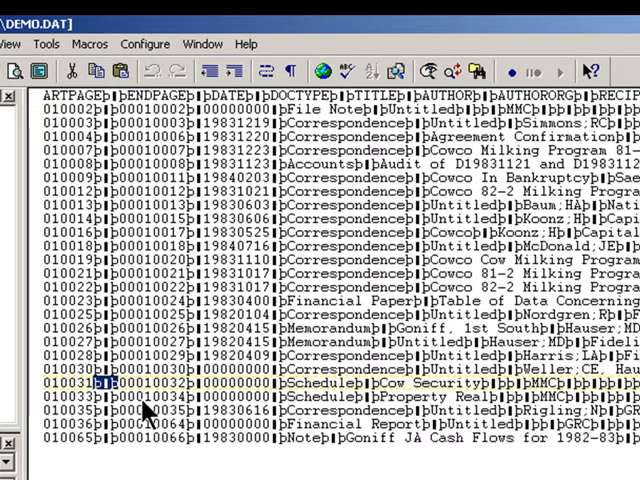
mouse_move(170, 328)
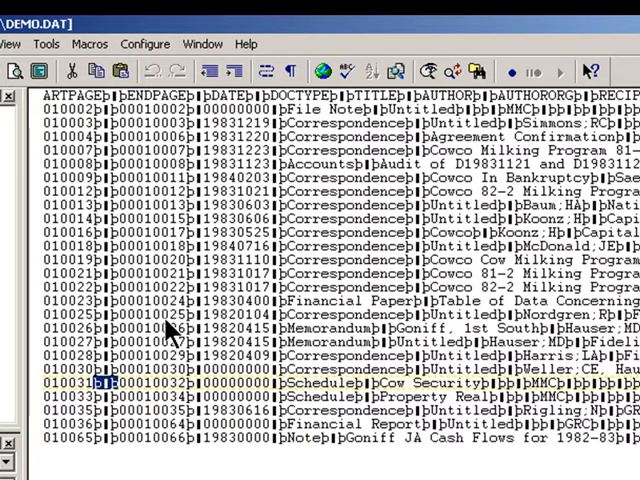